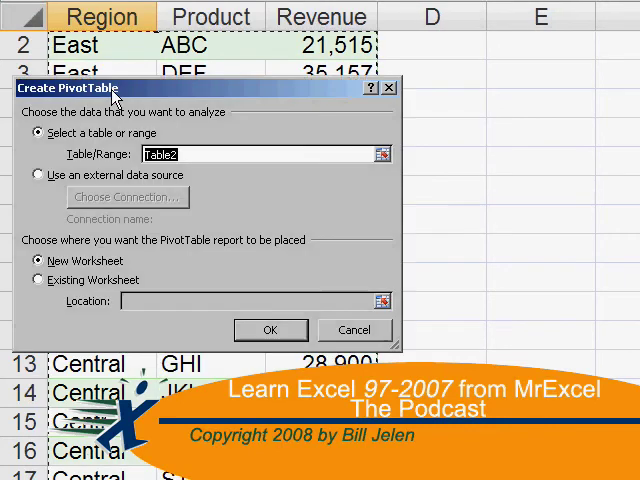
- Name the selected cost center budget range 'MyData' via the Name Box
left_click(270, 330)
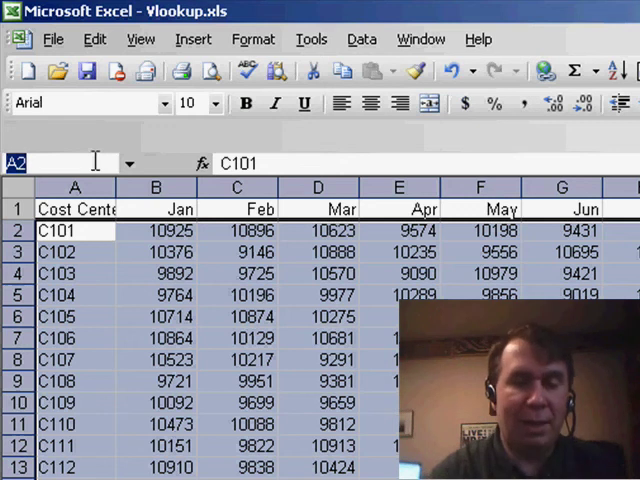
type("MyData")
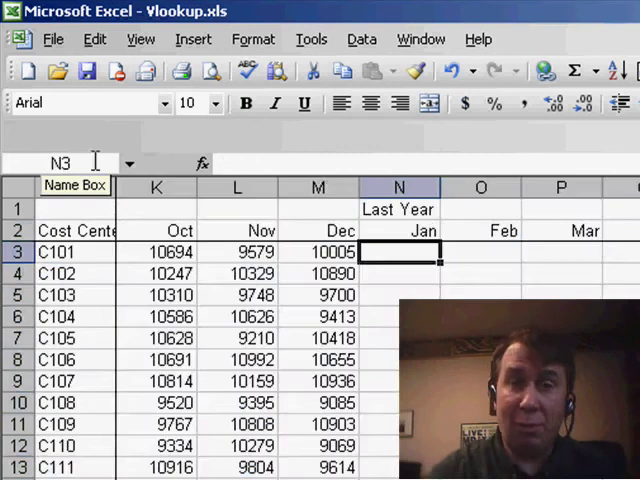
- Begin the formula =VLOOKUP($A3, in cell N3 under Last Year's Jan
type("=VLOO")
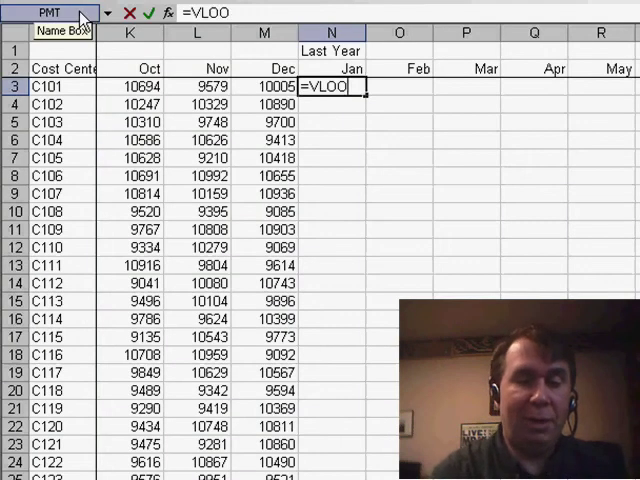
type("KUP(")
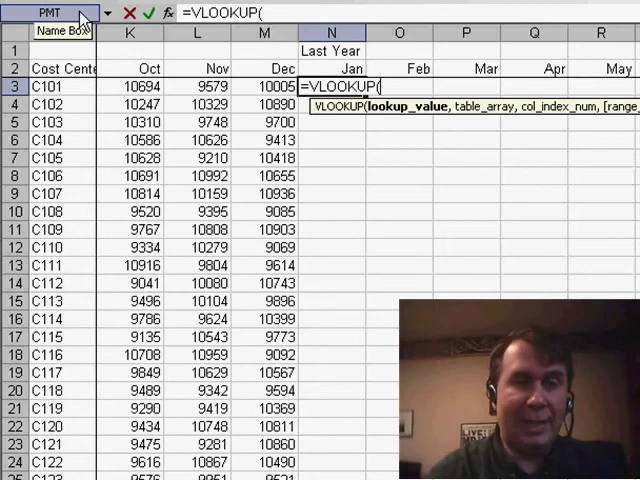
type("$A")
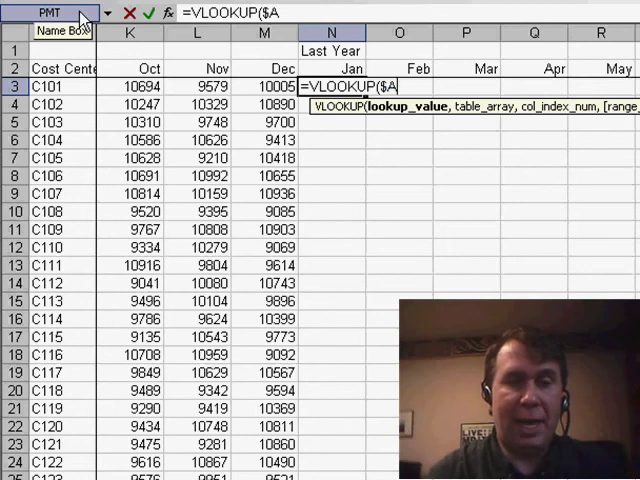
type("3,")
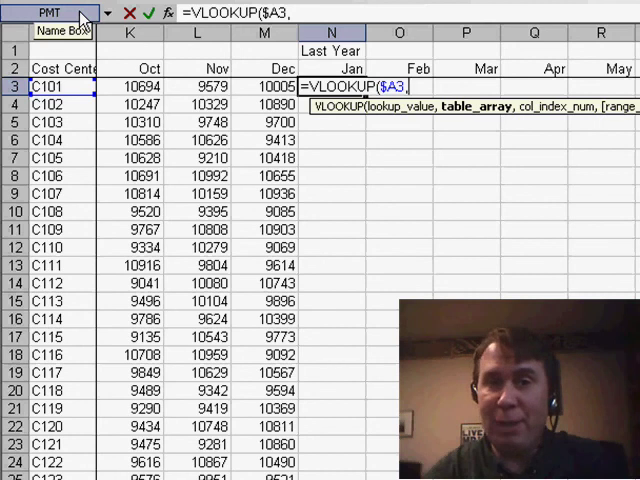
- Paste the MyData name with F3, then add 2,False as column index and exact match
key("f3")
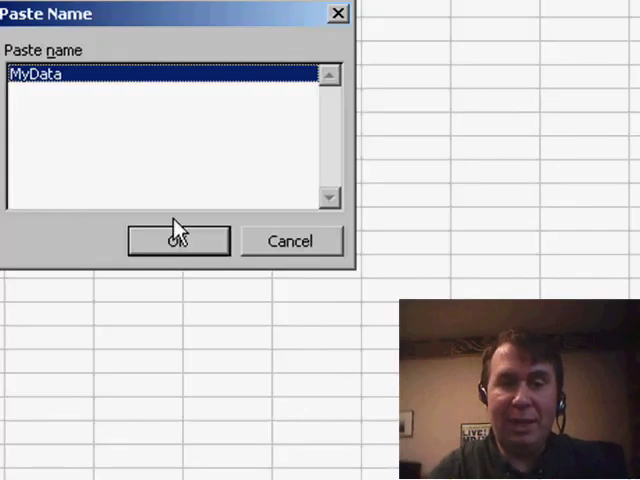
left_click(177, 240)
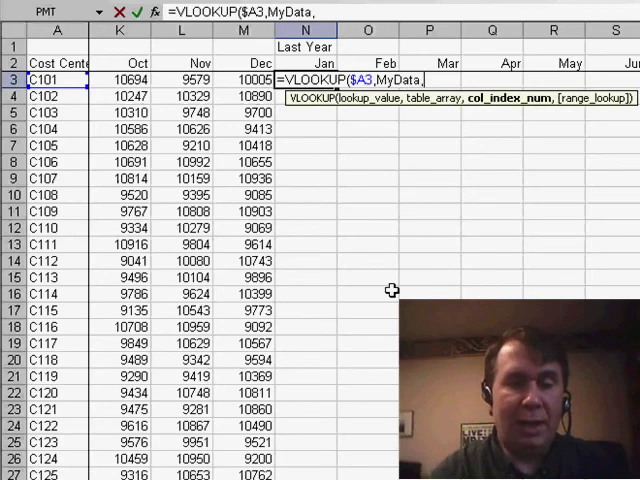
type("2,False")
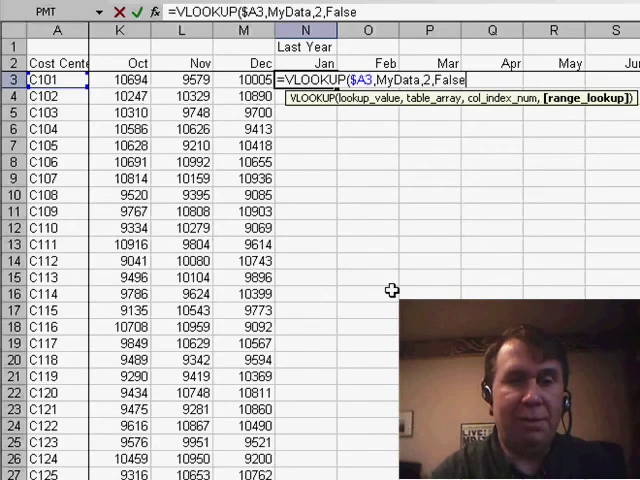